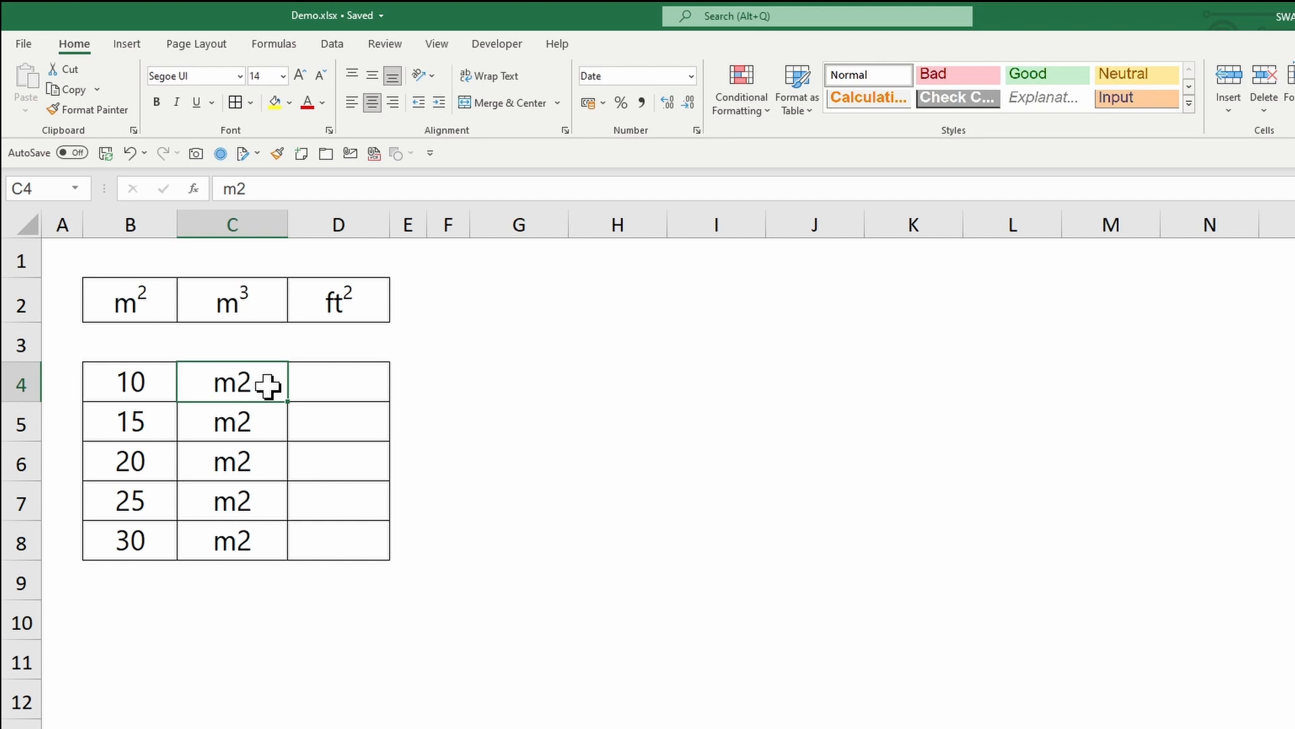
Make the 2 in the m2 label beside 10 superscript via the Font dialog.
double_click(231, 382)
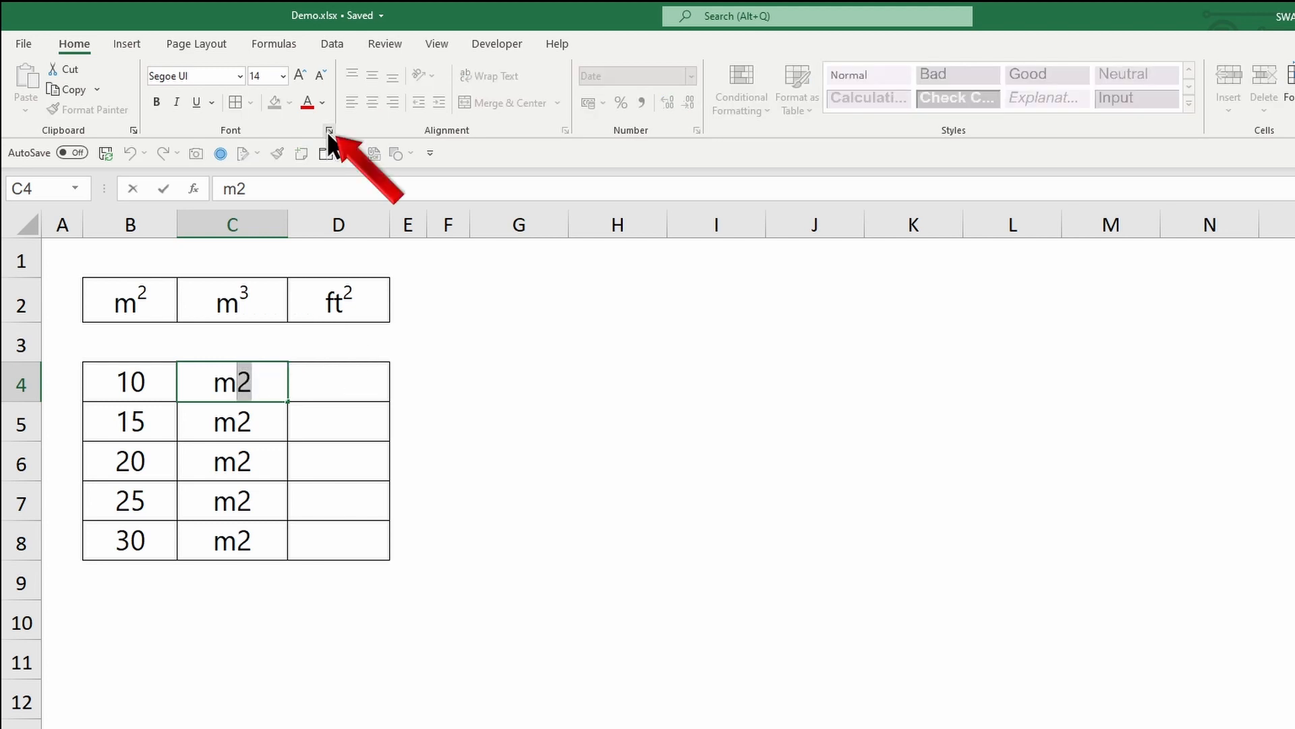
click(328, 131)
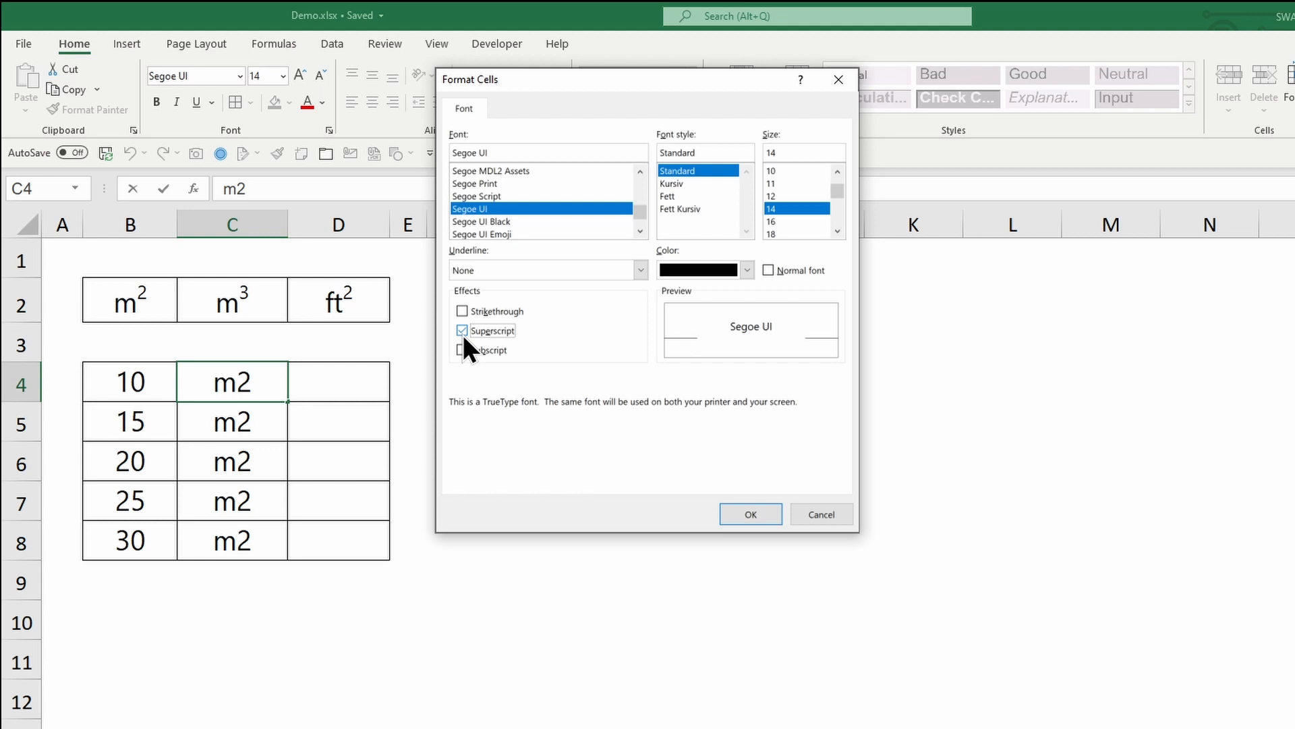
click(748, 515)
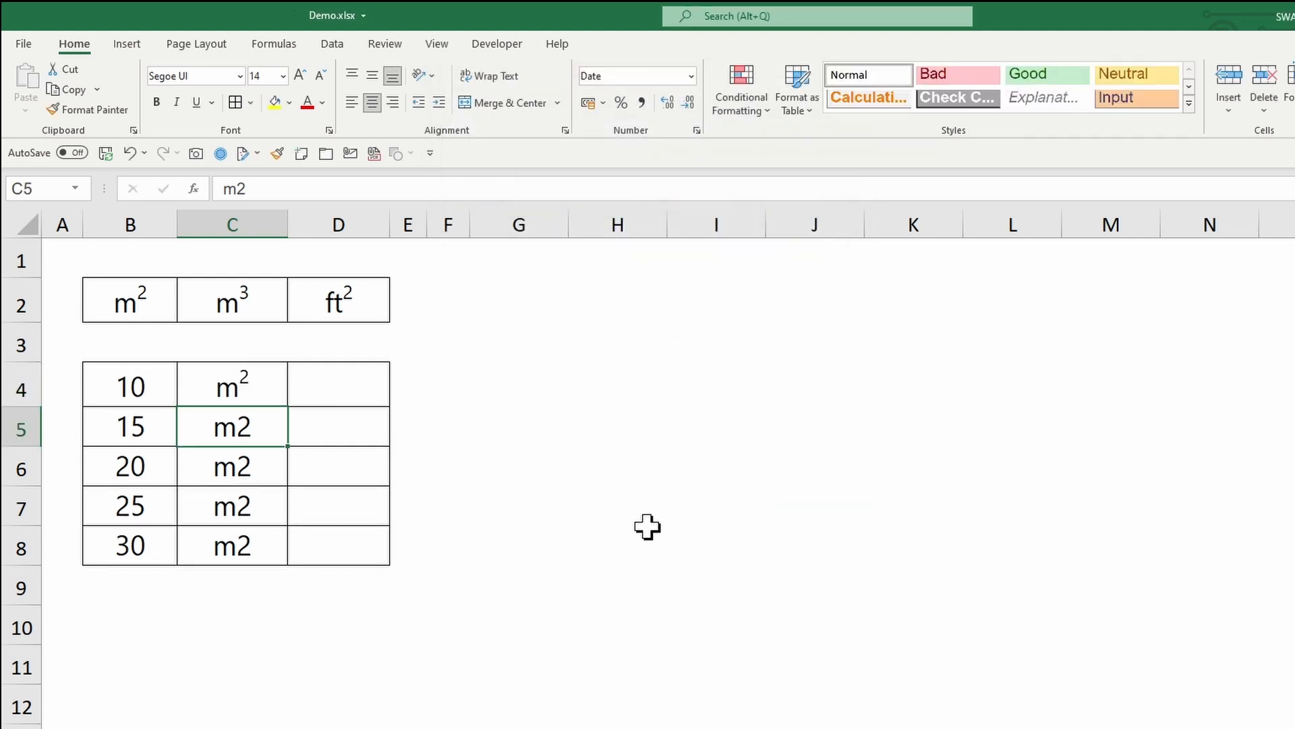
Copy the formatted m² label from C4 into C5:C8, then copy C4 again.
click(87, 109)
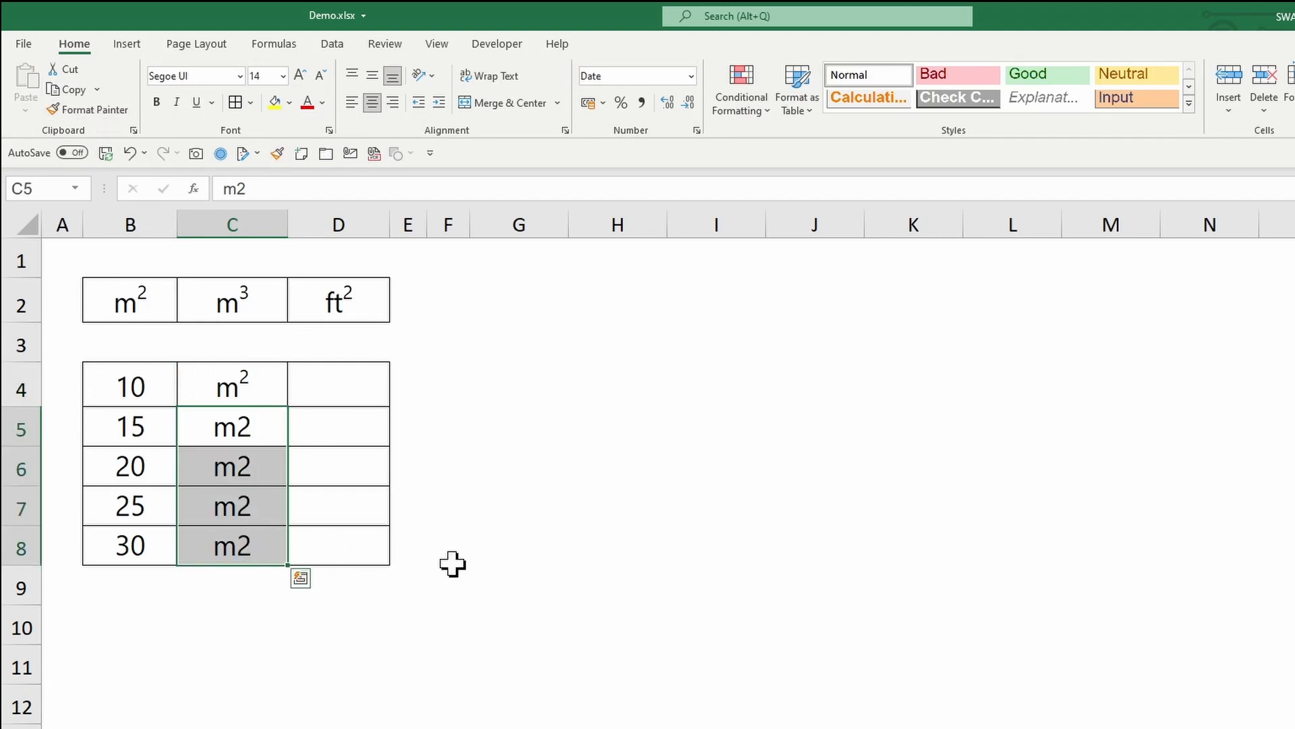
click(232, 384)
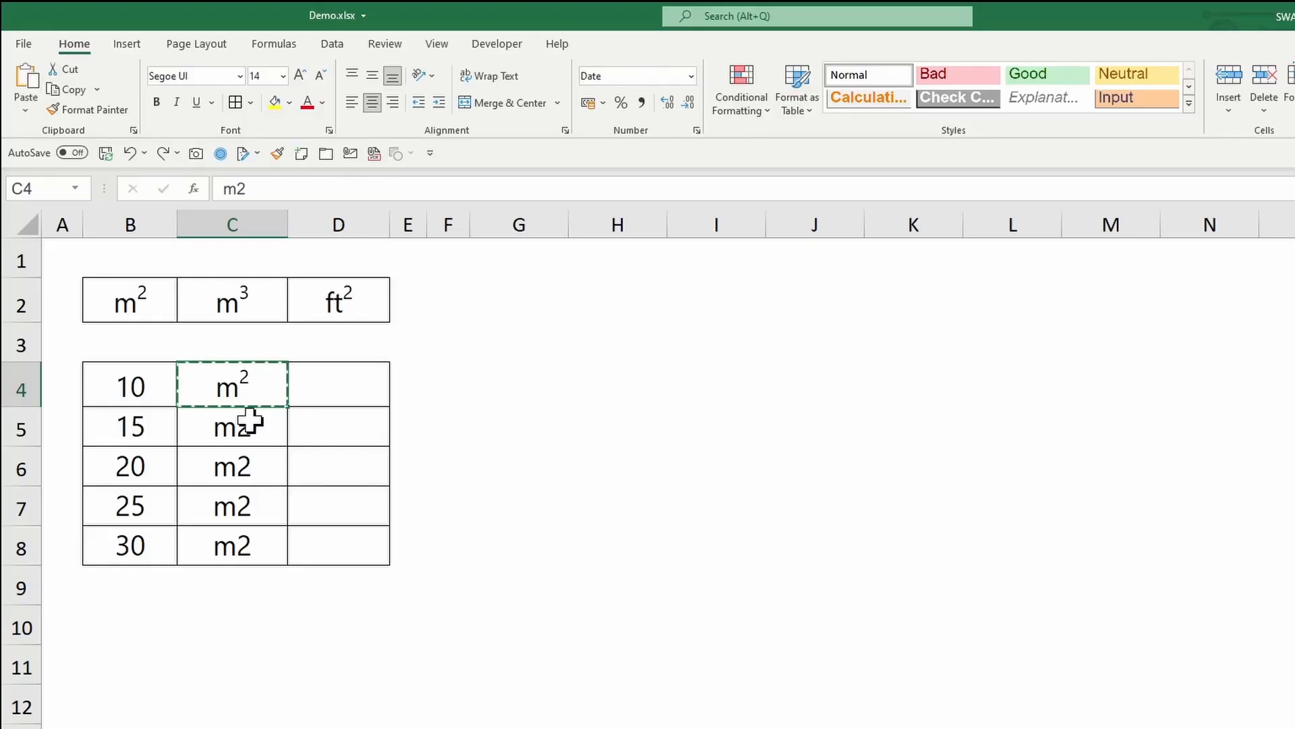
key(ctrl+v)
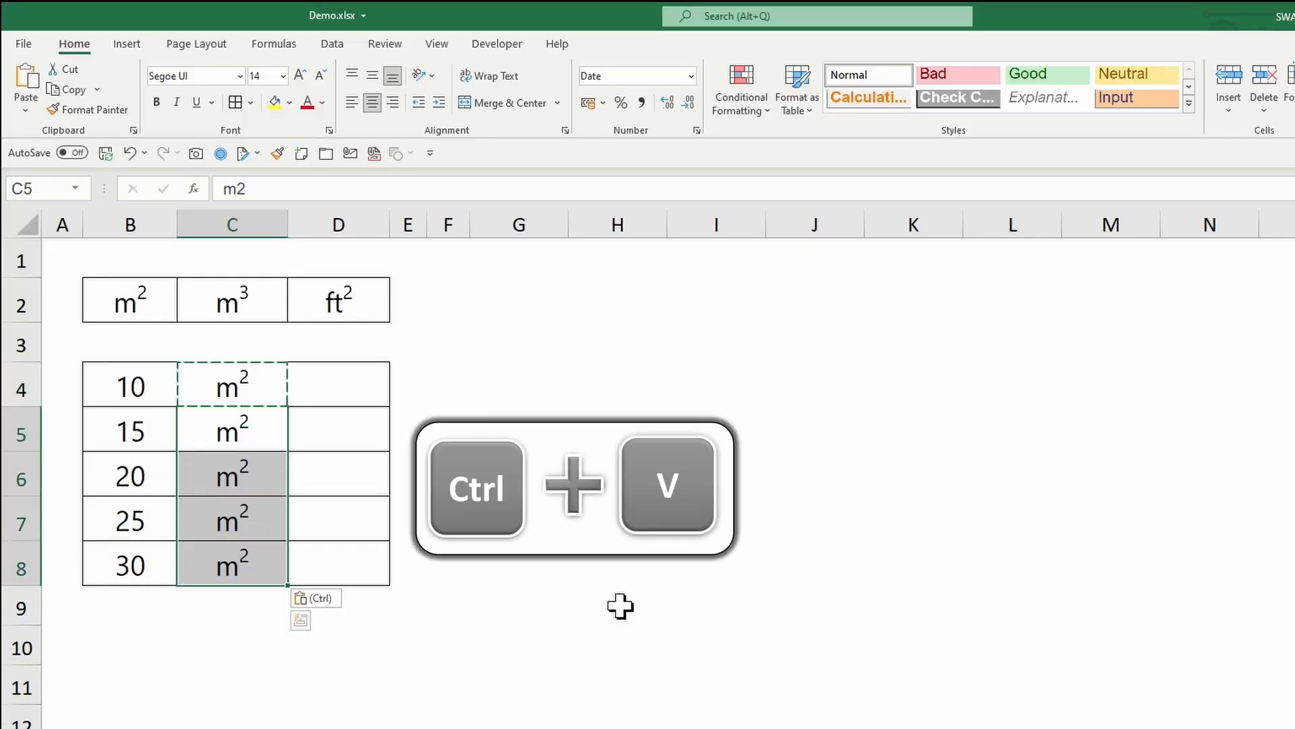
key(ctrl+v)
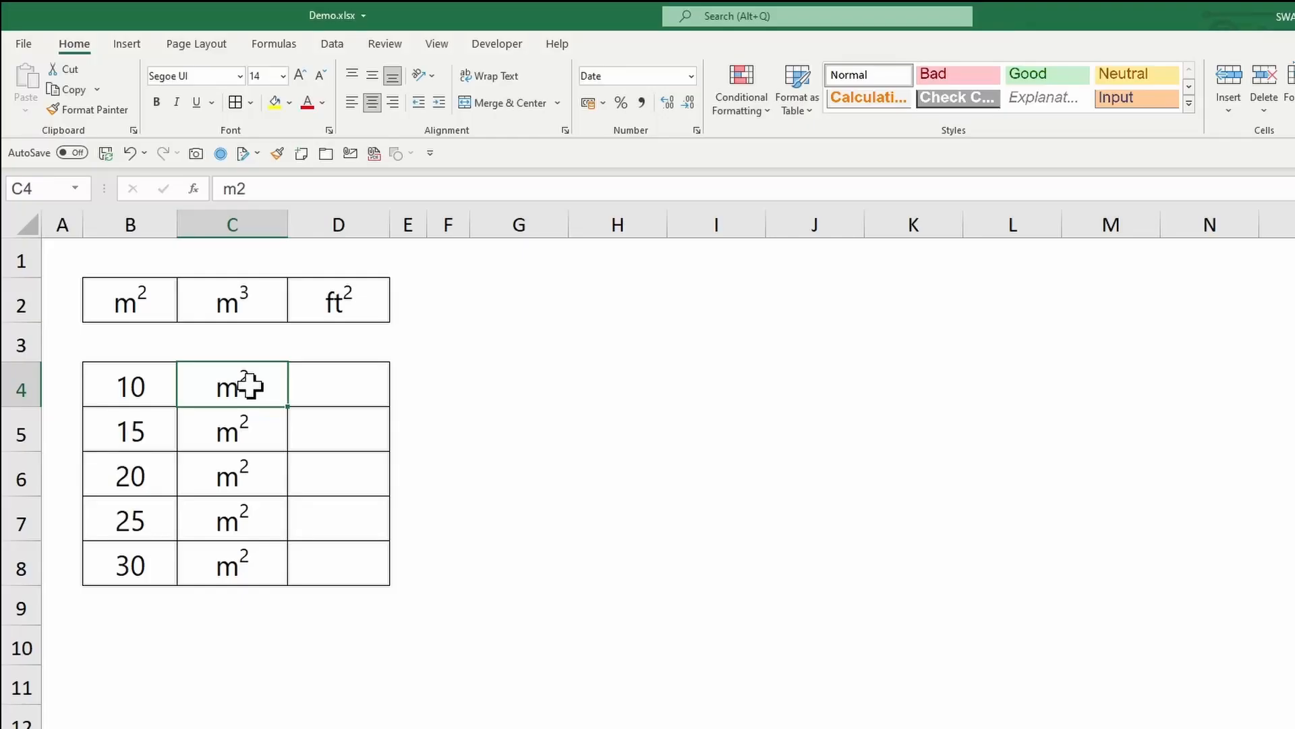
key(ctrl+c)
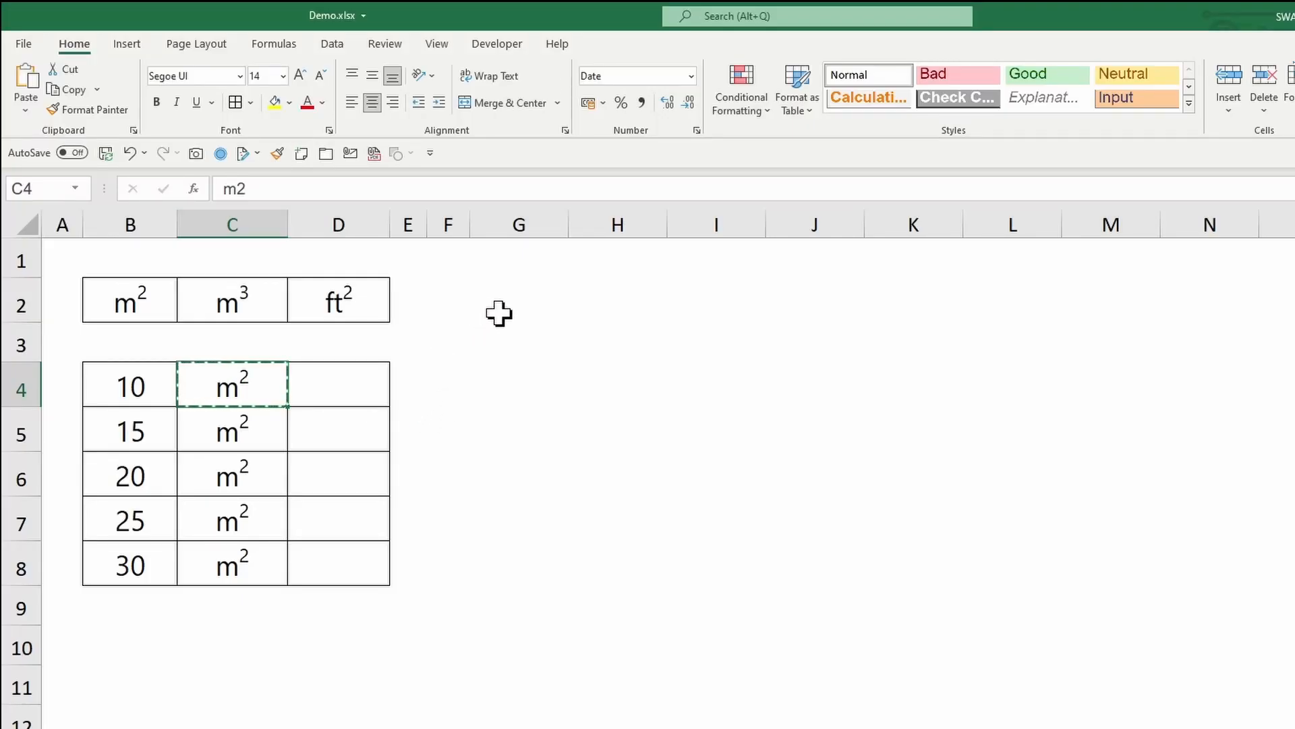
Paste the m² label into G2:J2 and edit copies to read m³, ft² and x³.
click(518, 299)
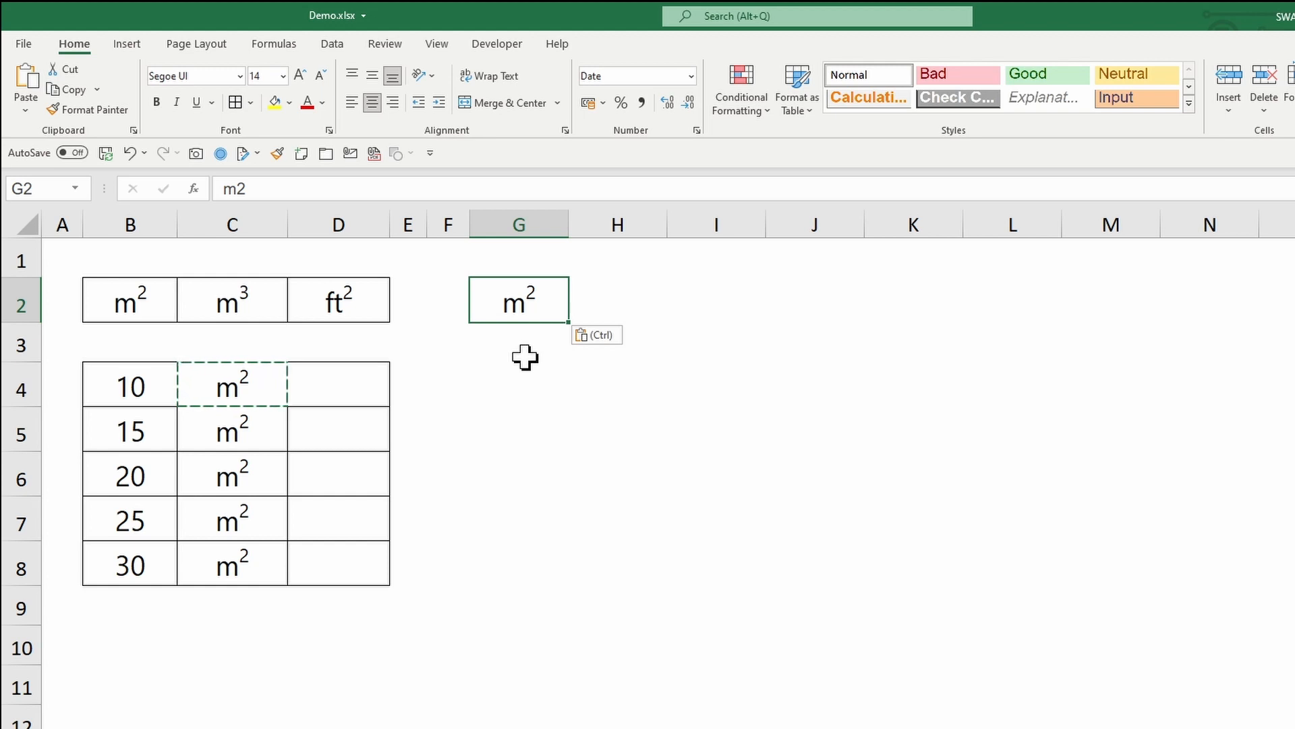
mouse_move(542, 306)
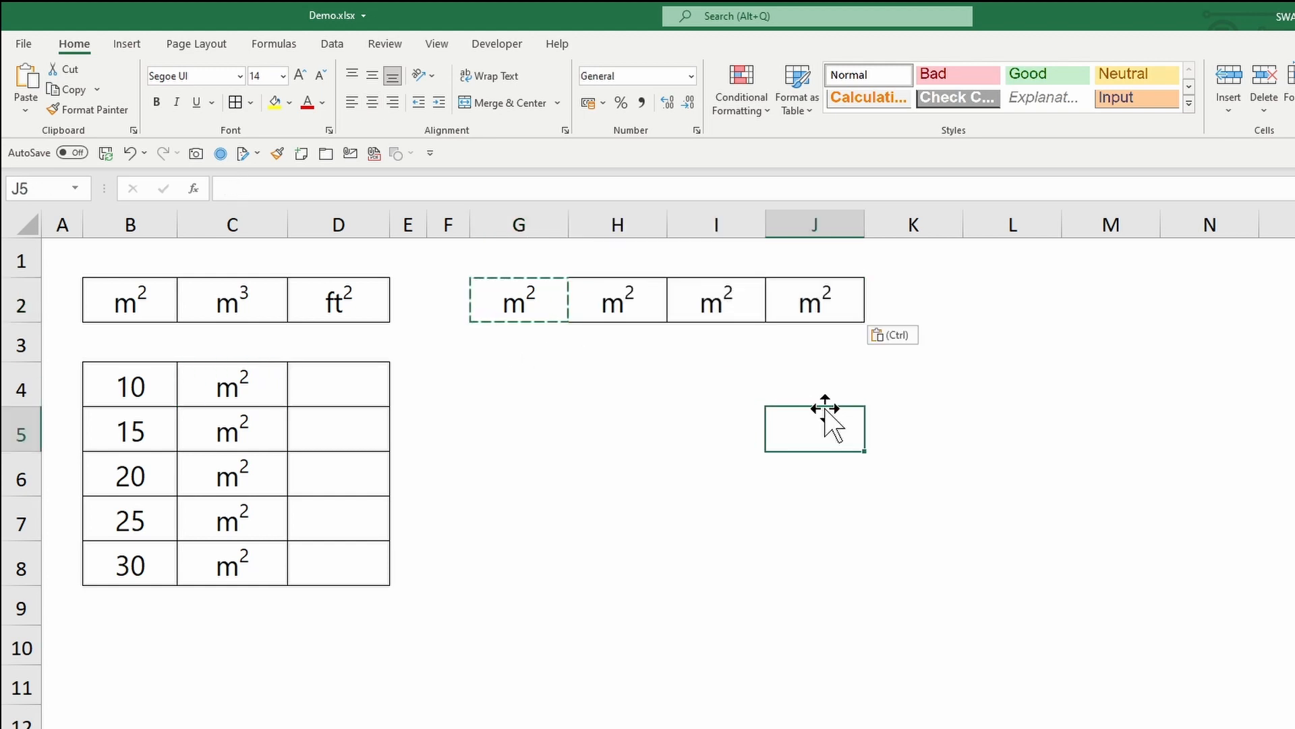
double_click(615, 298)
text(3)
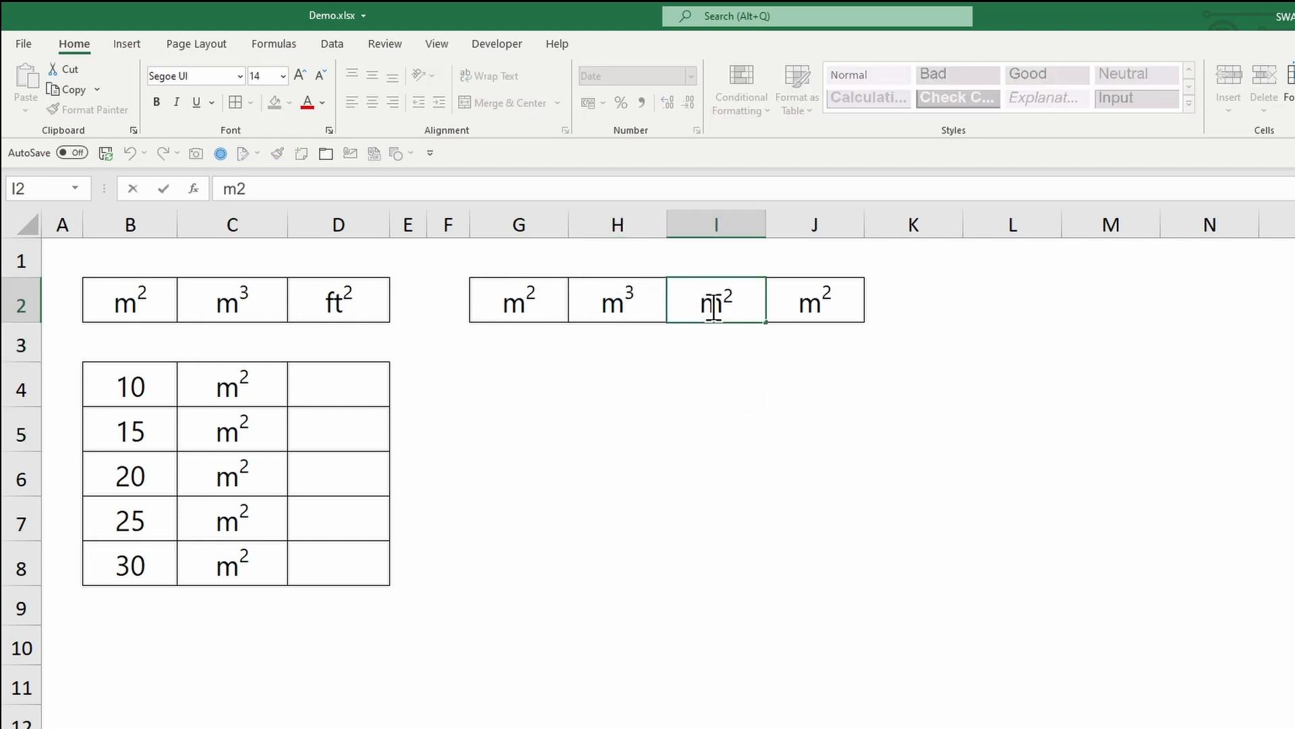
text(ft2)
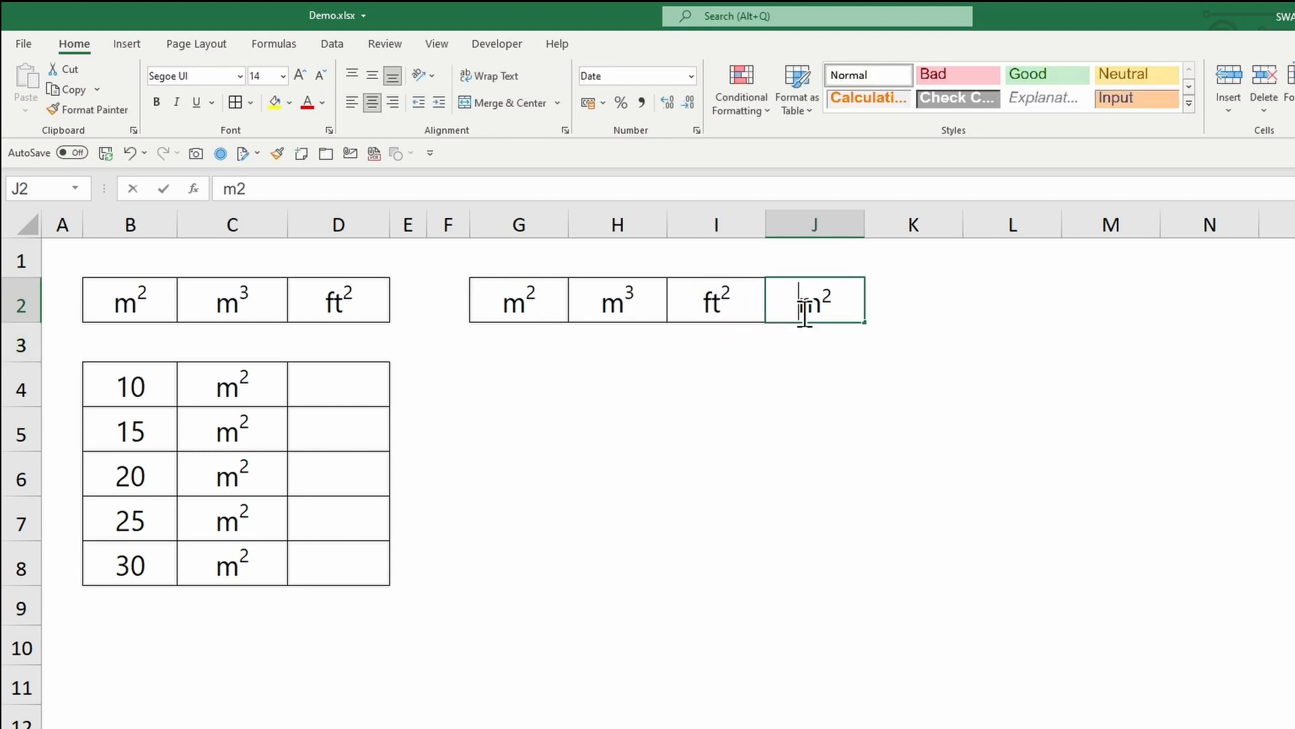
text(x2)
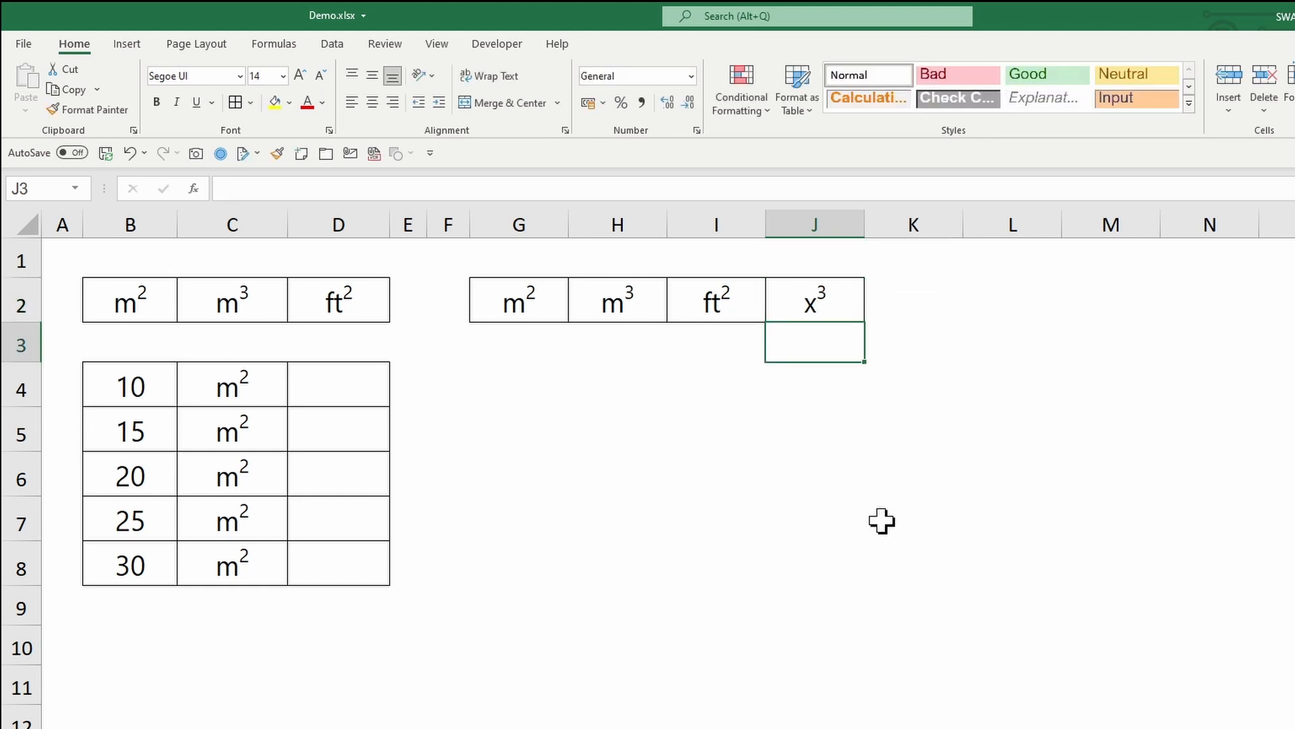
click(716, 299)
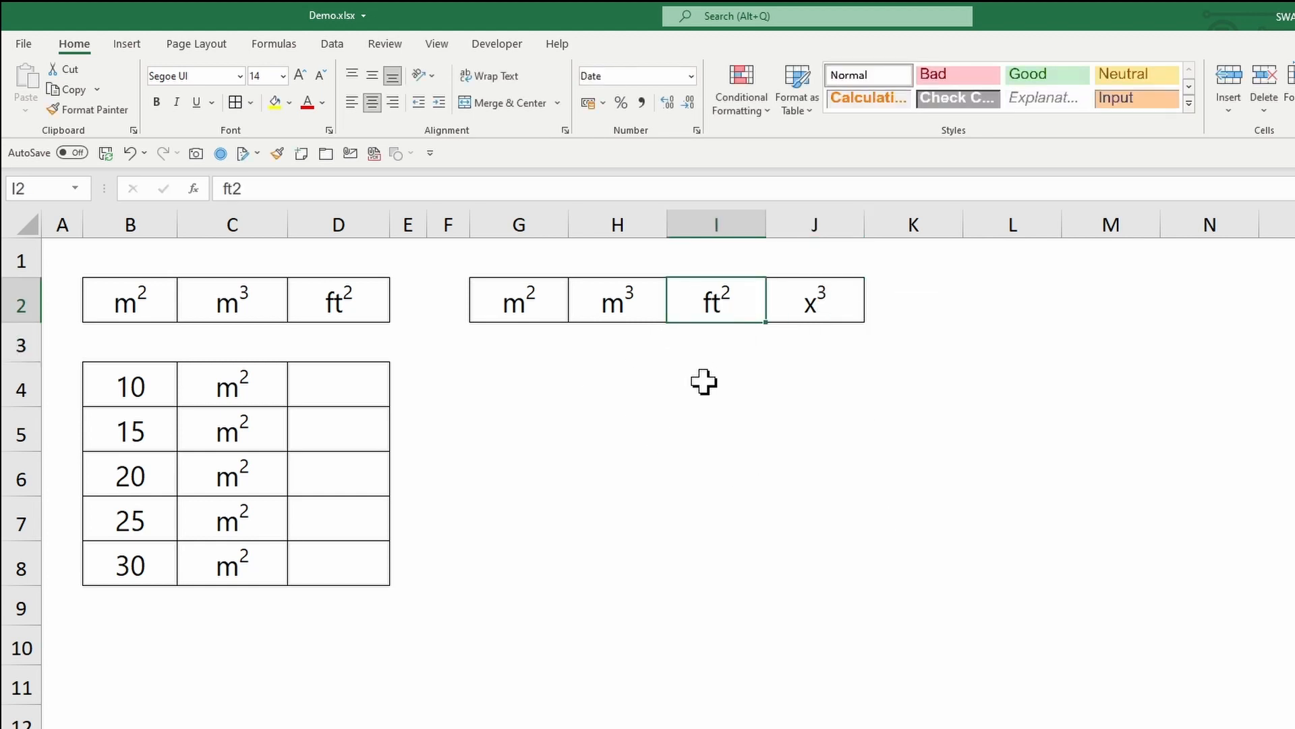